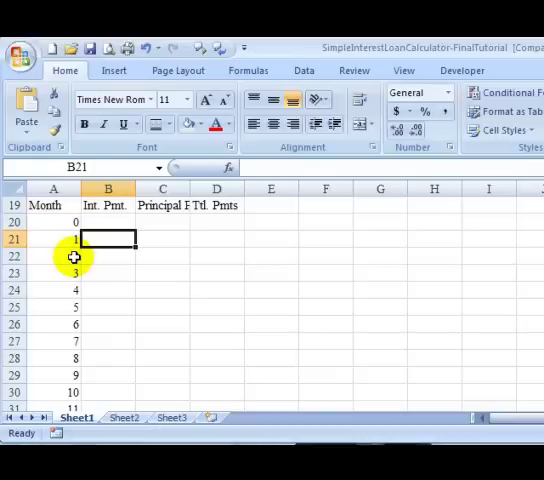
{"action": "mouse_move", "coordinate": [337, 363]}
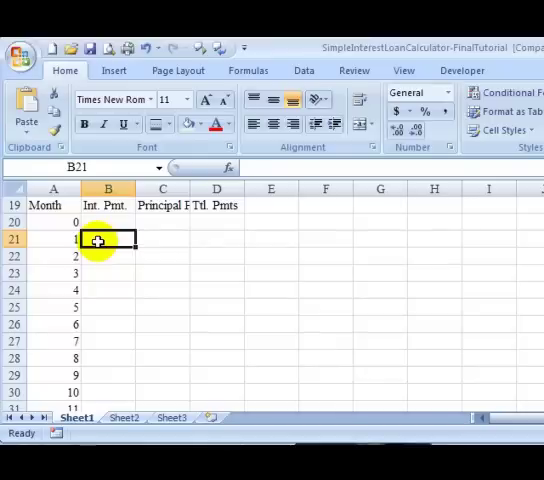
- Enter =IF(A21="","",MonthlyInterest) in B21 so month 1 shows 166.6667
{"action": "type", "text": "=if(A21"}
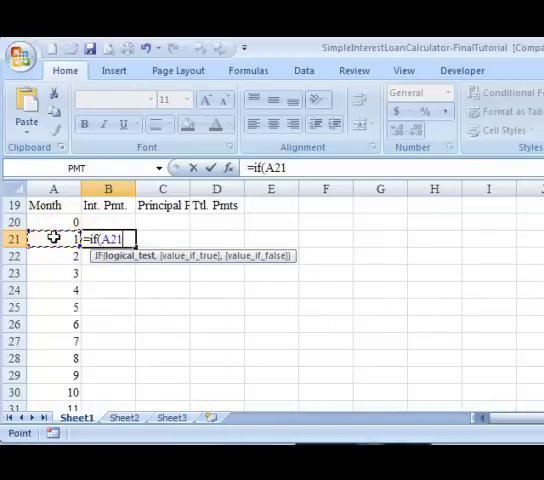
{"action": "type", "text": "=\"\""}
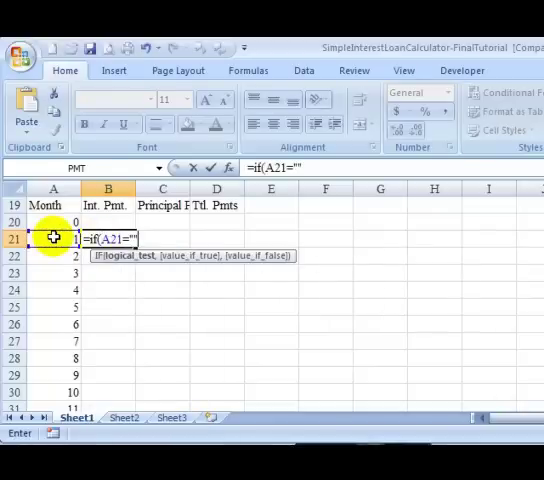
{"action": "type", "text": ", \"\""}
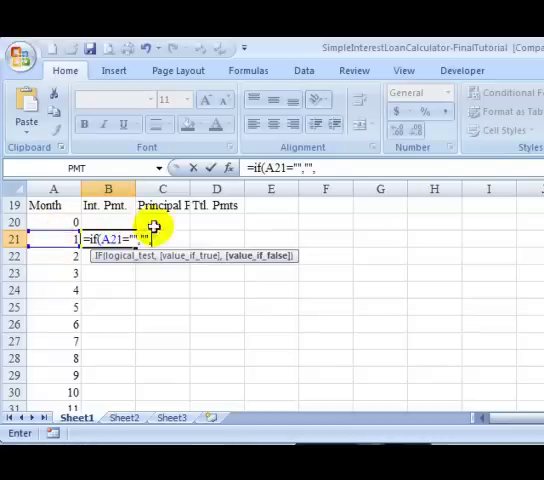
{"action": "mouse_move", "coordinate": [152, 238]}
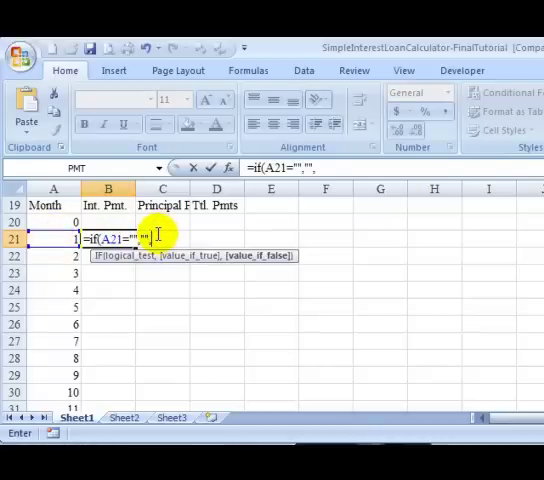
{"action": "left_click", "coordinate": [108, 221]}
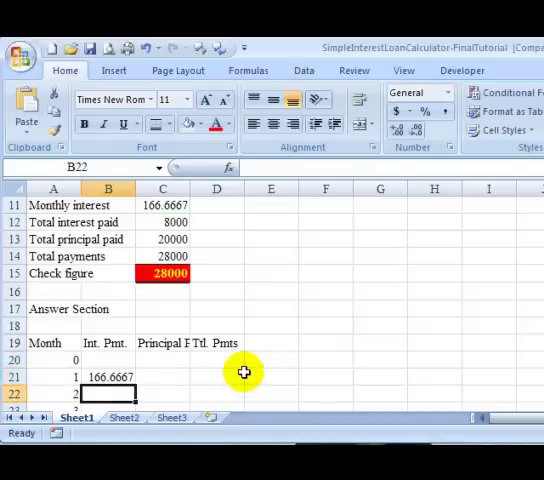
- Fill the B21 interest formula down to month 48 and check the rows past it
{"action": "left_click", "coordinate": [108, 376]}
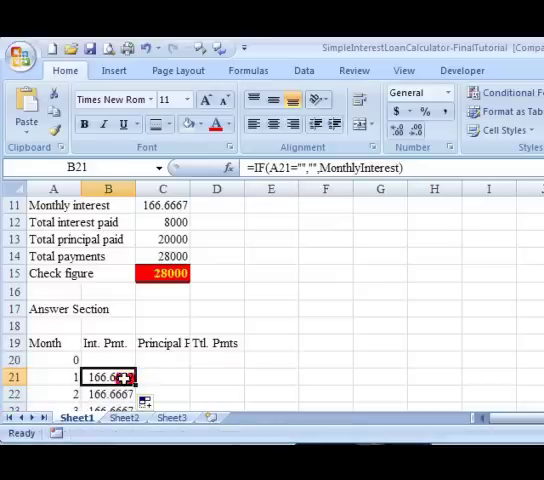
{"action": "scroll", "scroll_direction": "down", "scroll_amount": 3}
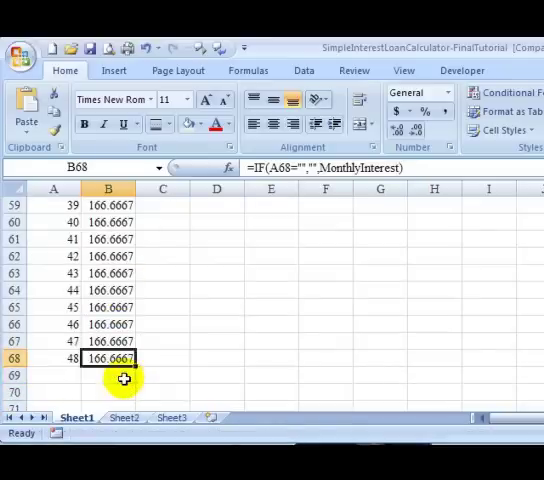
{"action": "left_click", "coordinate": [108, 374]}
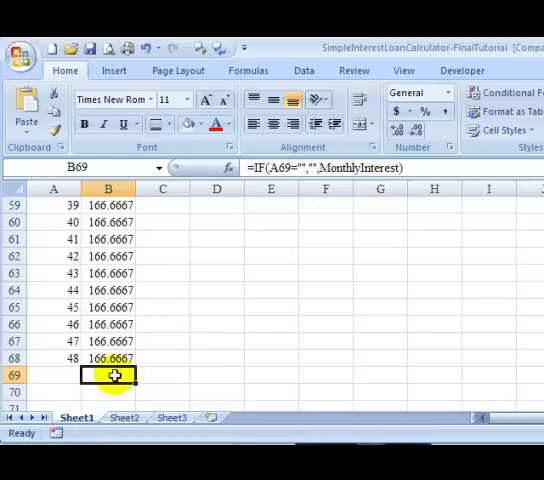
{"action": "scroll", "scroll_direction": "down", "scroll_amount": 3}
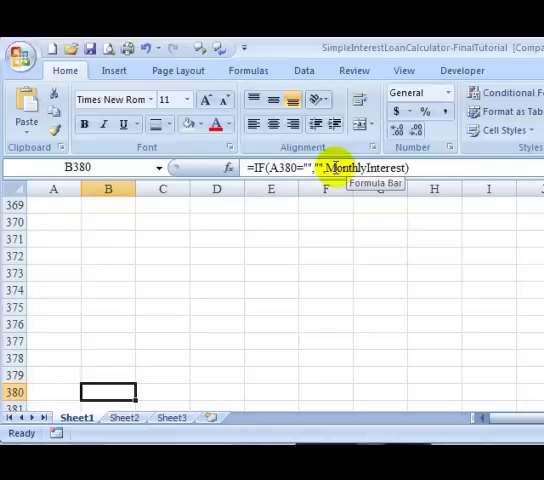
{"action": "key", "text": "End"}
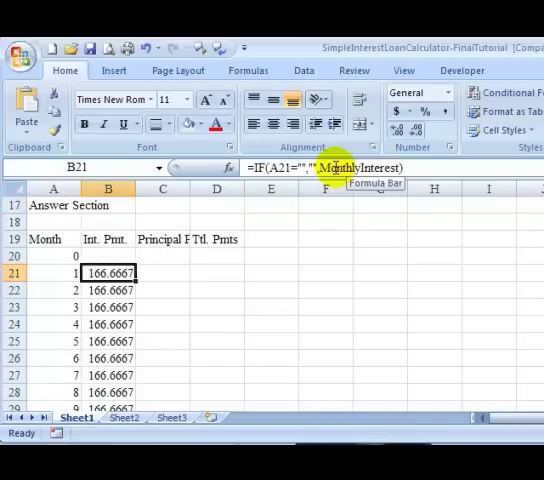
{"action": "left_click", "coordinate": [162, 272]}
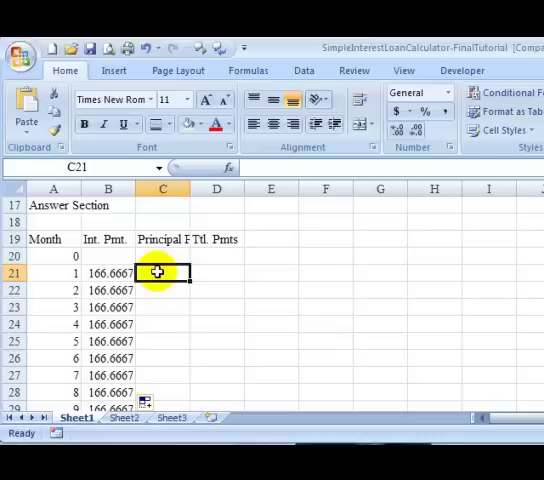
- Enter =IF(A21=LoanPeriodInYears*12,PrincipalLoanAmt,"") in C21
{"action": "type", "text": "="}
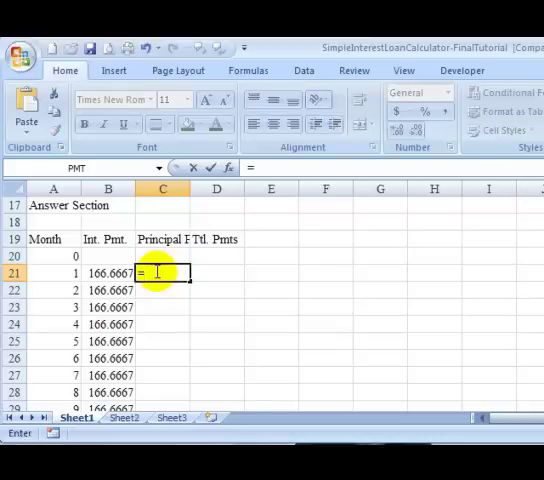
{"action": "type", "text": "if("}
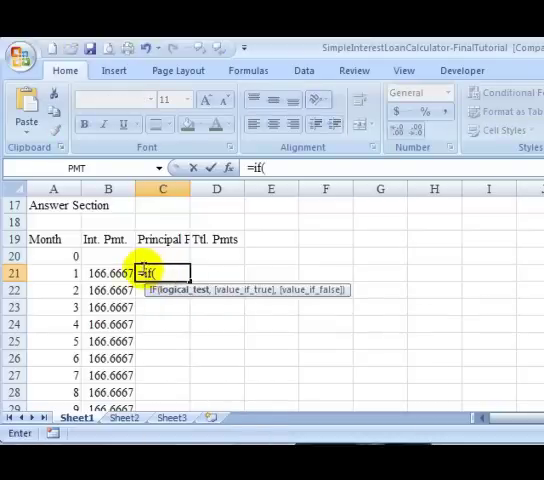
{"action": "left_click", "coordinate": [53, 273]}
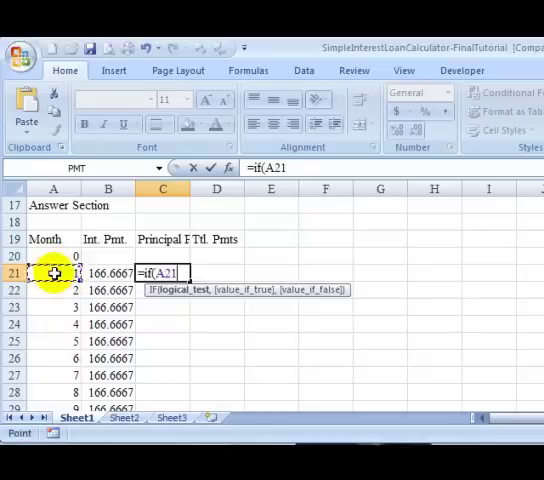
{"action": "type", "text": "=LoanPeriodInYears"}
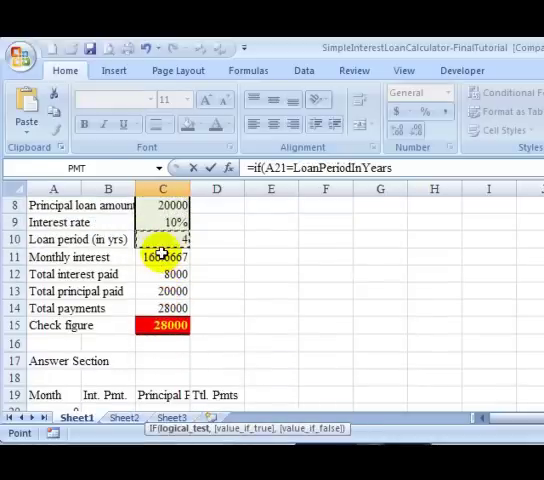
{"action": "type", "text": "*"}
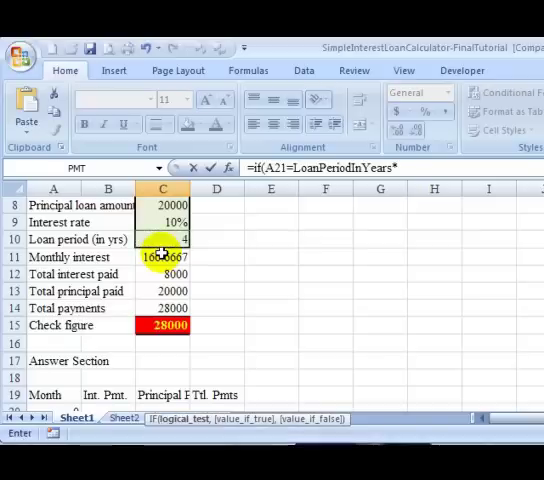
{"action": "type", "text": "12,PrincipalLoanAmt"}
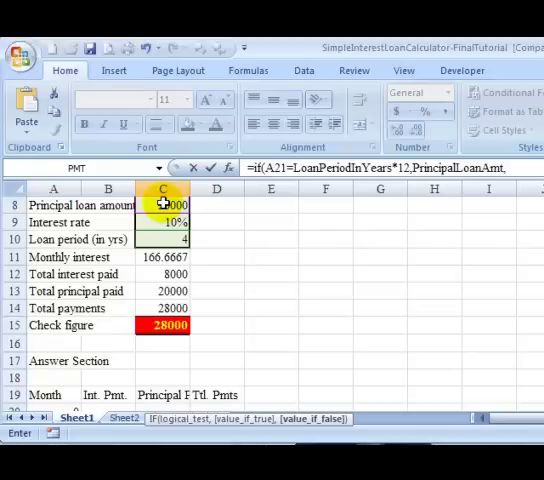
{"action": "type", "text": ",\"\")"}
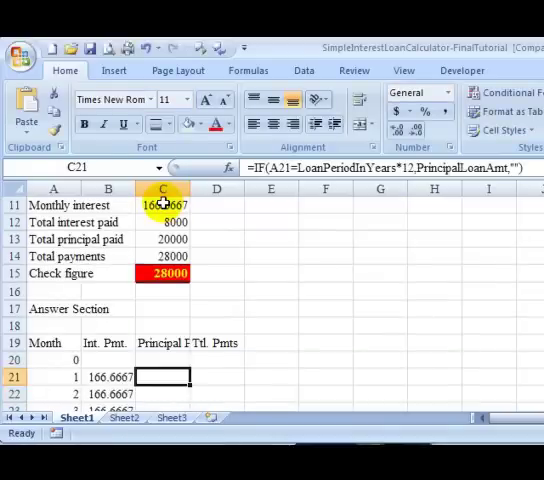
{"action": "double_click", "coordinate": [160, 376]}
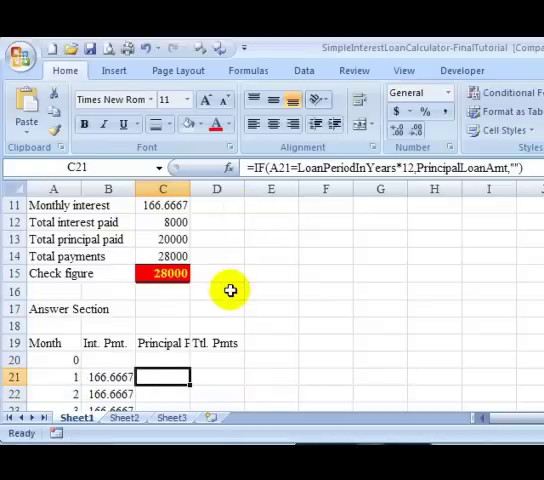
- Enter =IF(A21="","",D20+SUM(B21:C21)) in D21 for a running total of 166.6667
{"action": "left_click", "coordinate": [217, 376]}
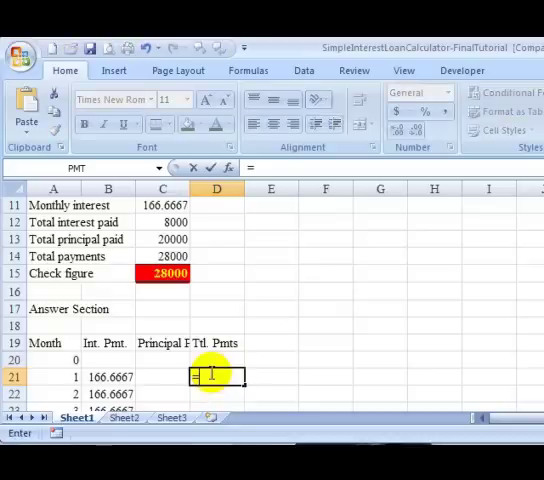
{"action": "type", "text": "=if(A21="}
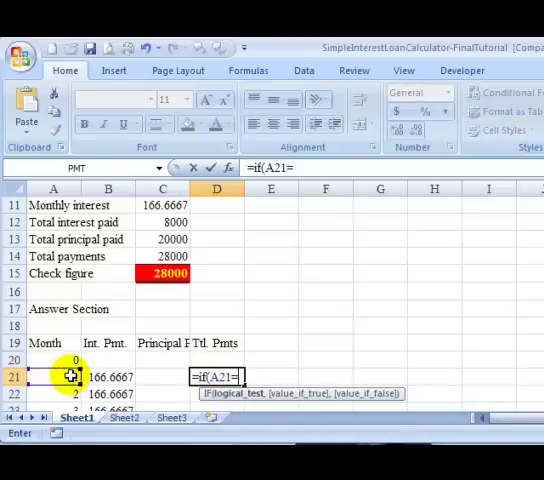
{"action": "type", "text": "\"\""}
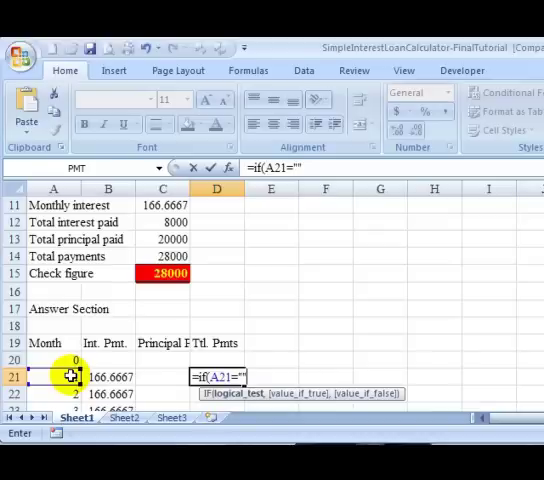
{"action": "type", "text": ","}
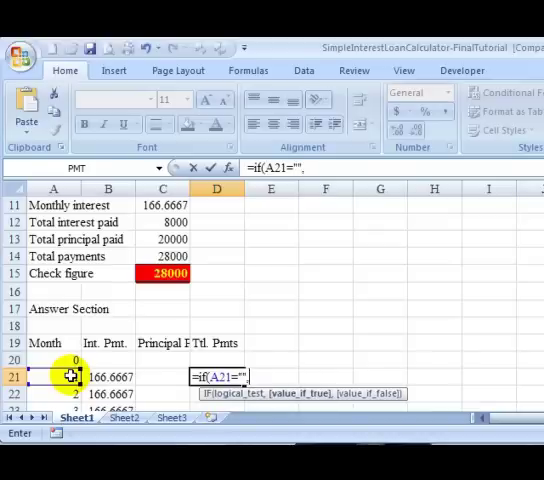
{"action": "type", "text": ", \"\""}
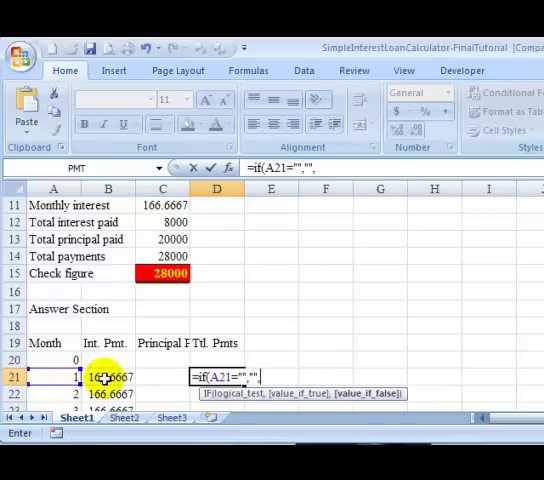
{"action": "left_click", "coordinate": [216, 356]}
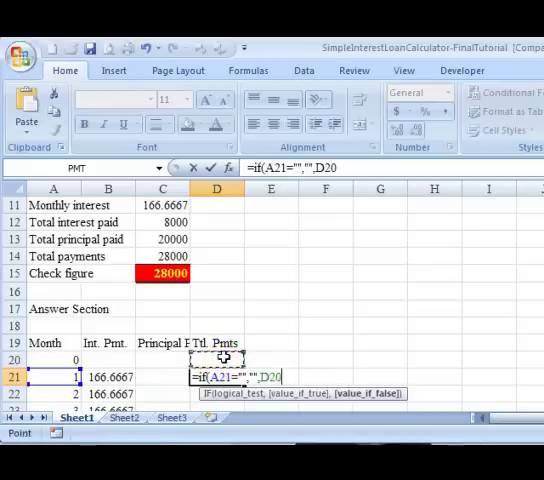
{"action": "type", "text": "+sum("}
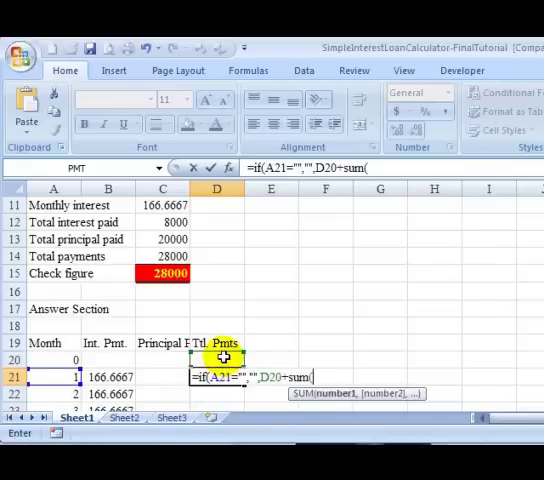
{"action": "left_click_drag", "start_coordinate": [108, 377], "coordinate": [163, 377]}
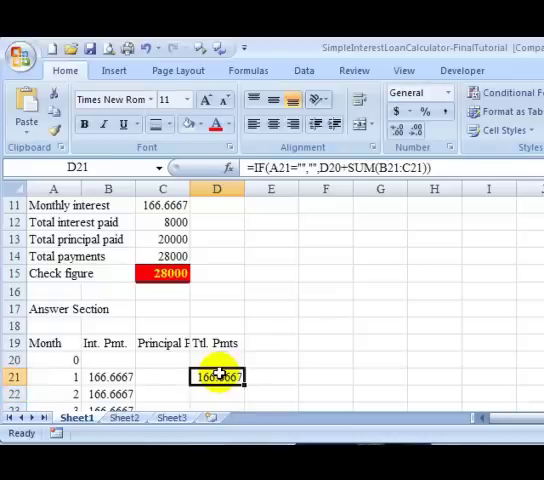
{"action": "mouse_move", "coordinate": [185, 380]}
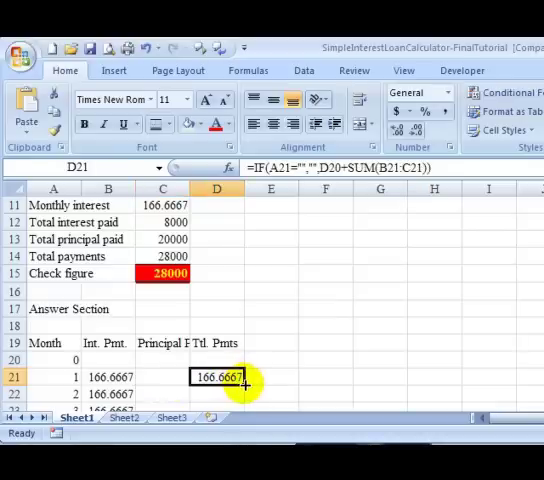
{"action": "mouse_move", "coordinate": [245, 387]}
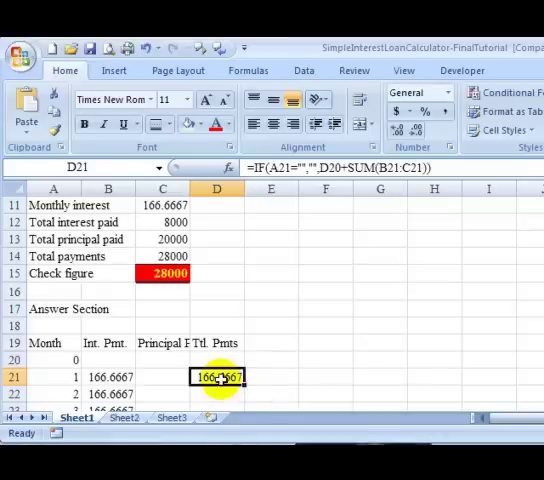
- Copy the D21 running-total formula down column D and verify months 47 and 48
{"action": "left_click", "coordinate": [162, 377]}
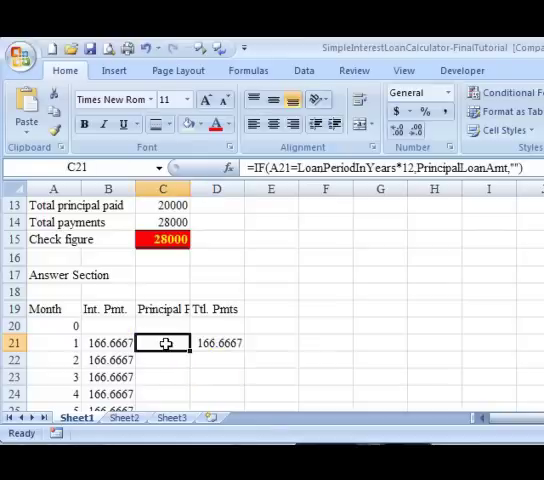
{"action": "left_click", "coordinate": [216, 342]}
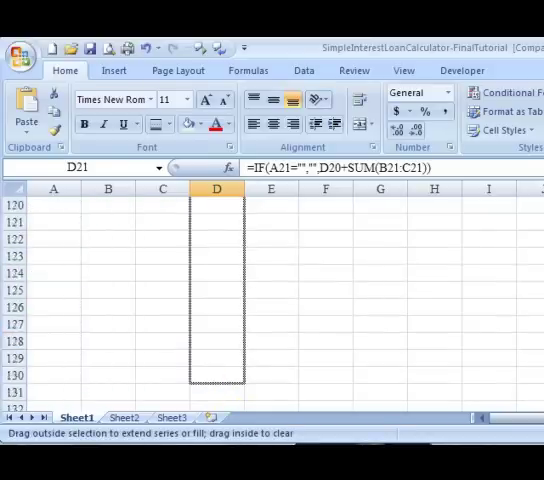
{"action": "scroll", "scroll_direction": "down", "scroll_amount": 3}
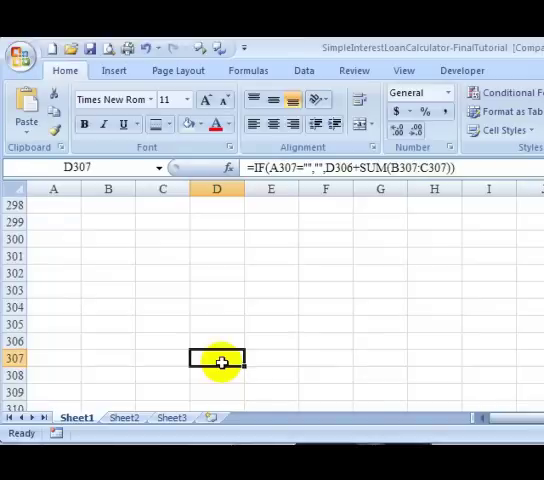
{"action": "scroll", "scroll_direction": "up", "scroll_amount": 3}
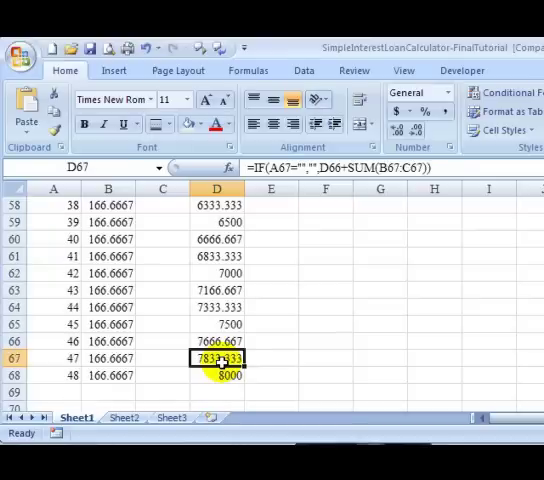
{"action": "left_click", "coordinate": [218, 374]}
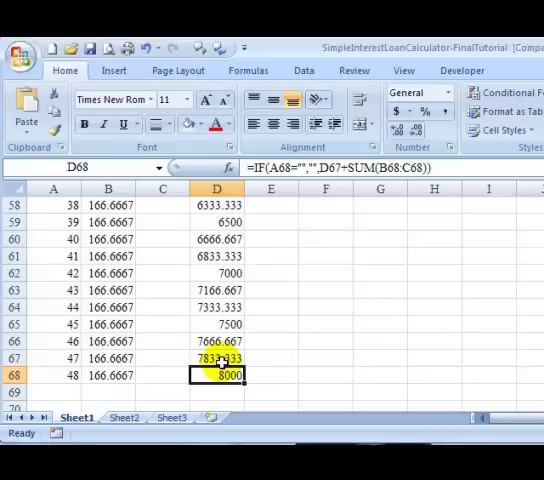
{"action": "left_click", "coordinate": [162, 375]}
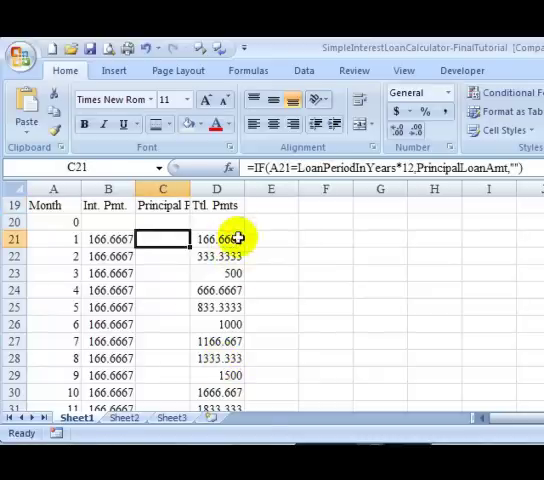
- Copy the C21 principal formula into the remaining column C rows
{"action": "left_click", "coordinate": [162, 273]}
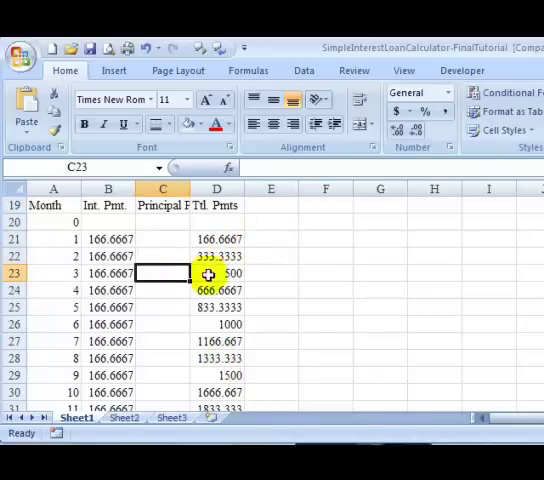
{"action": "left_click", "coordinate": [163, 238]}
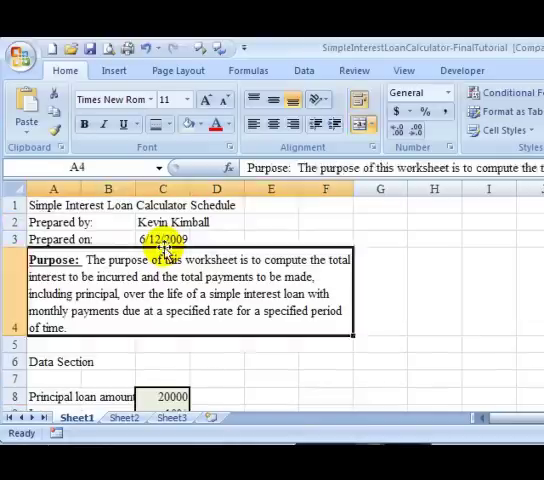
{"action": "scroll", "scroll_direction": "down", "scroll_amount": 3}
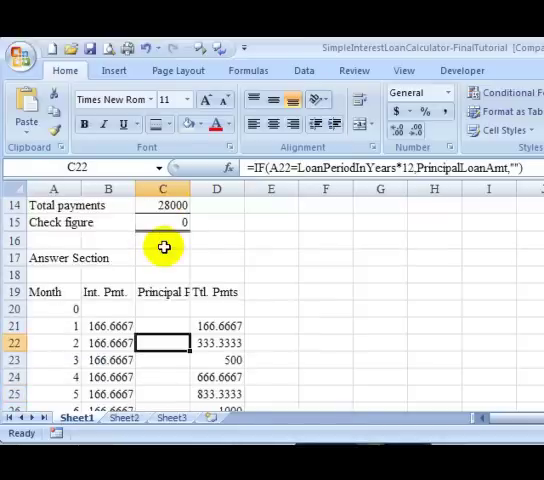
{"action": "scroll", "scroll_direction": "down", "scroll_amount": 3}
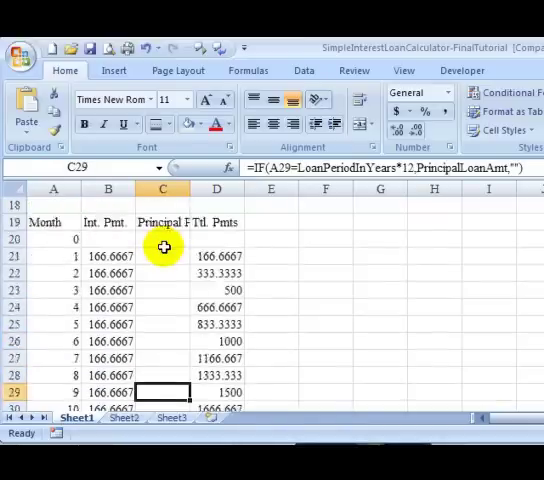
{"action": "scroll", "scroll_direction": "down", "scroll_amount": 3}
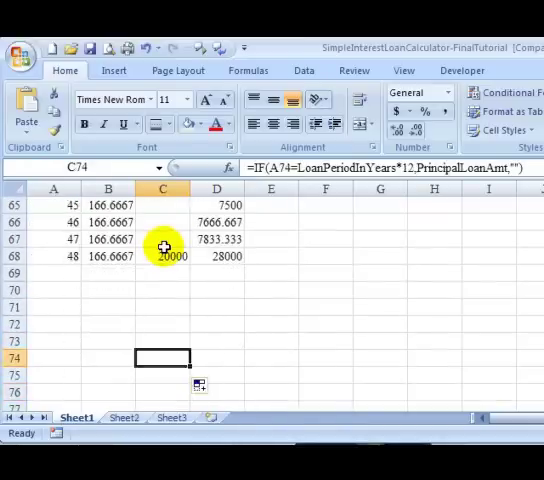
{"action": "left_click", "coordinate": [163, 256]}
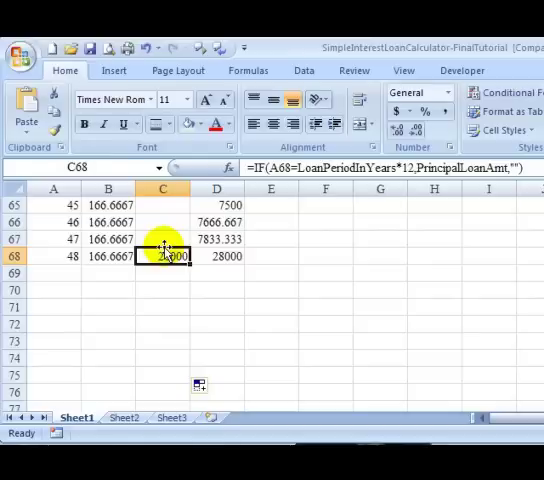